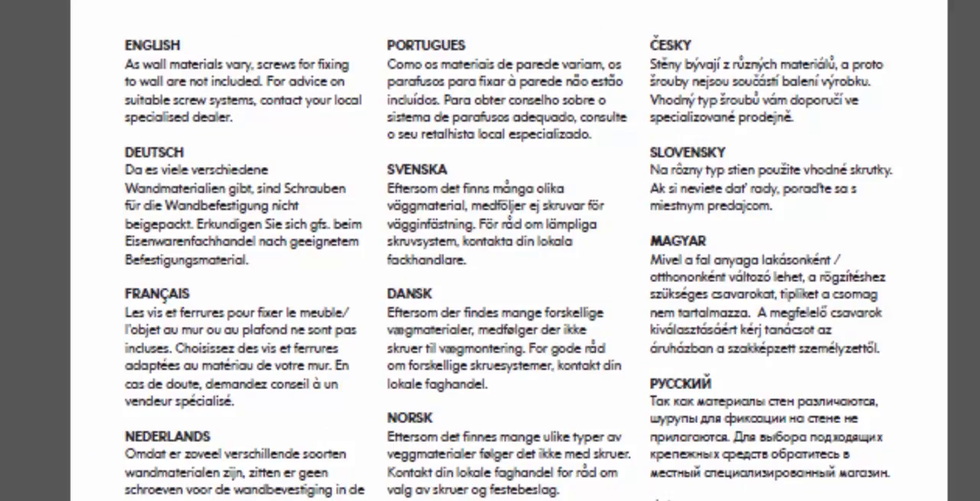
scroll("down", 3)
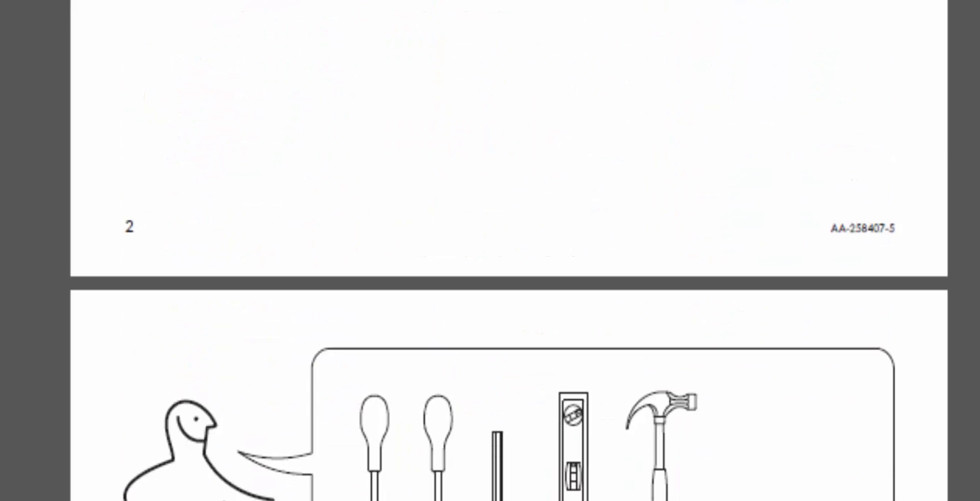
scroll("down", 3)
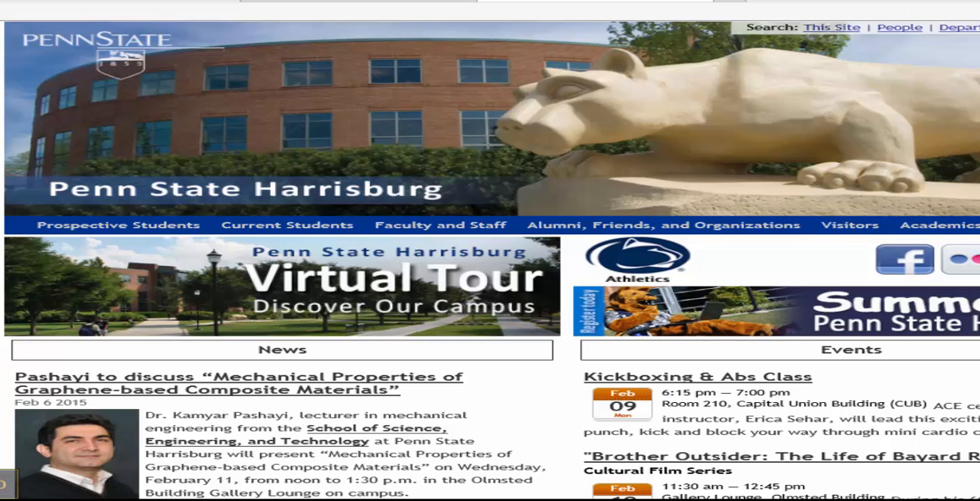
scroll("down", 3)
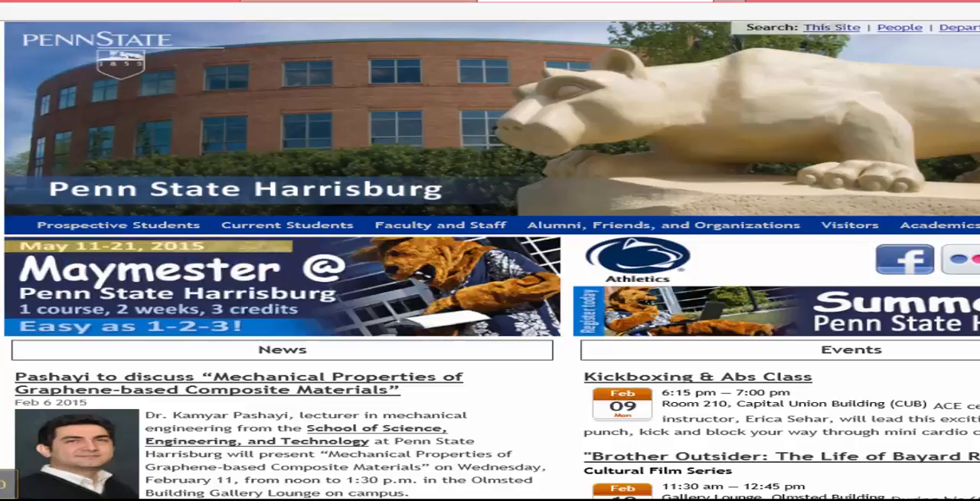
mouse_move(866, 246)
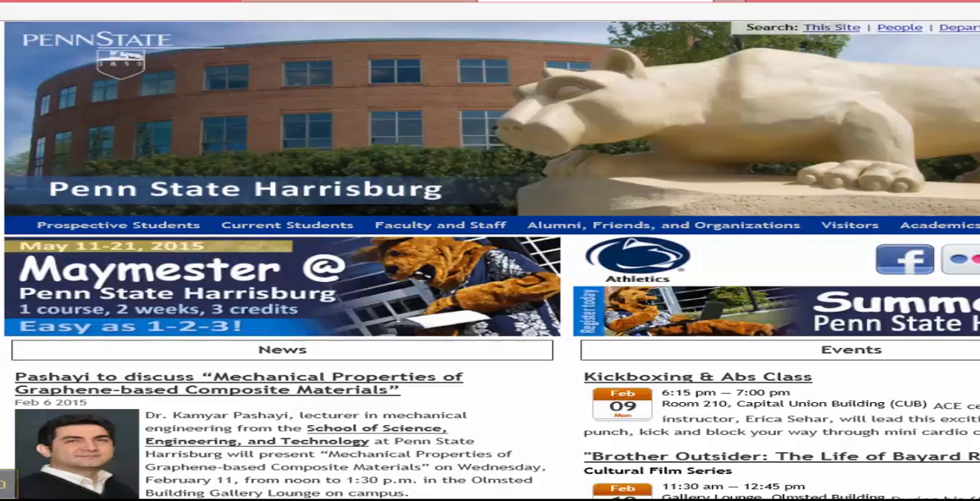
mouse_move(609, 141)
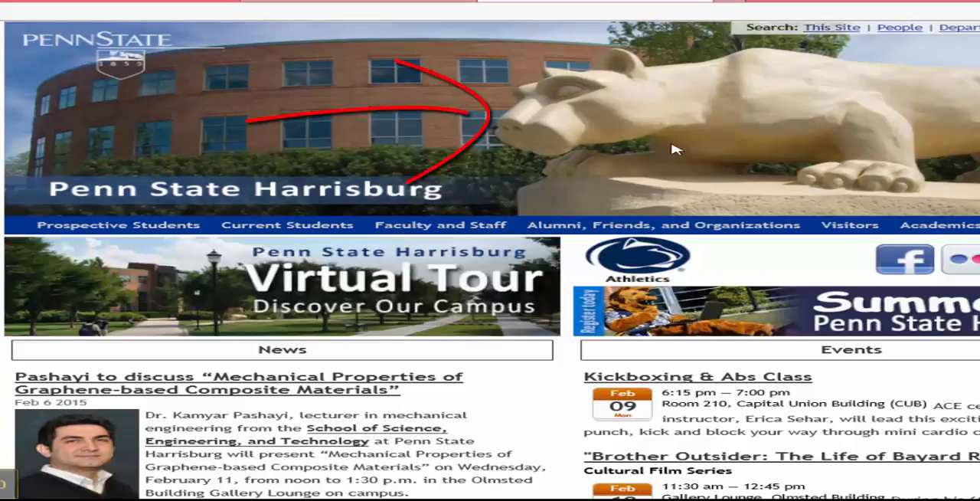
mouse_move(110, 233)
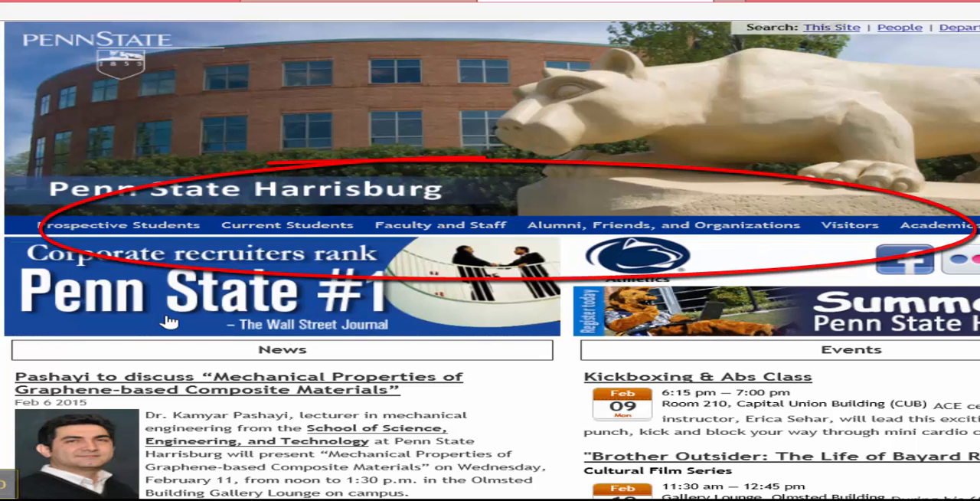
scroll("down", 3)
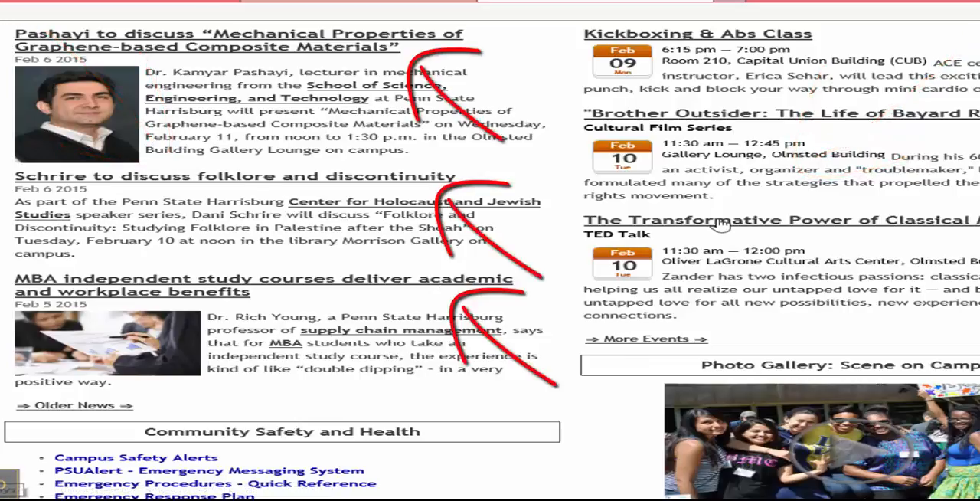
mouse_move(410, 58)
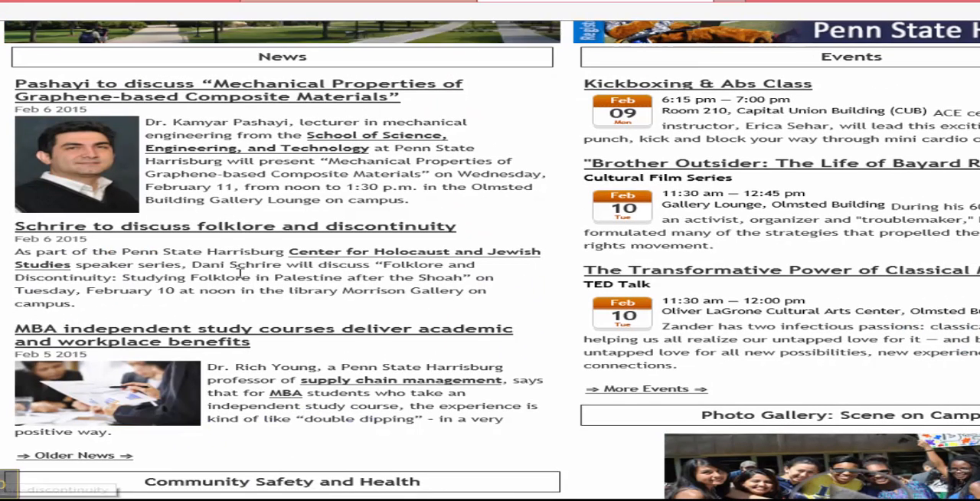
scroll("down", 3)
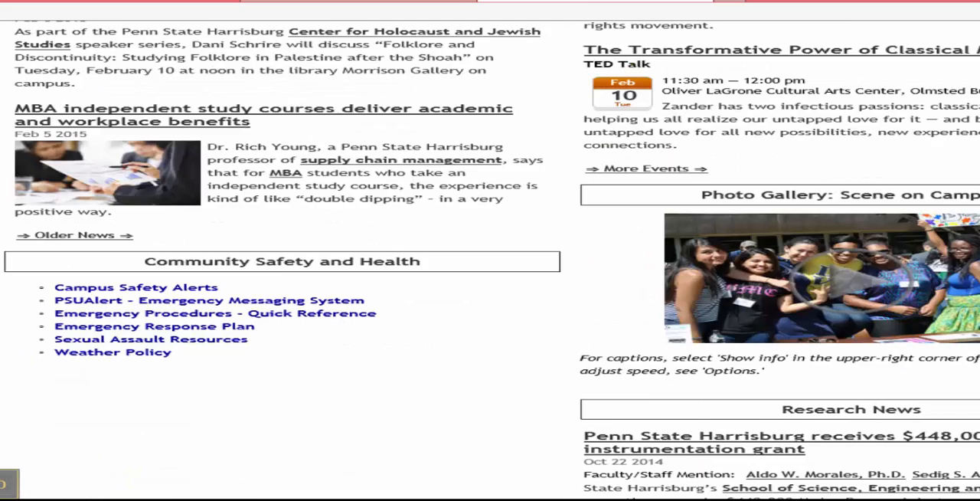
scroll("up", 3)
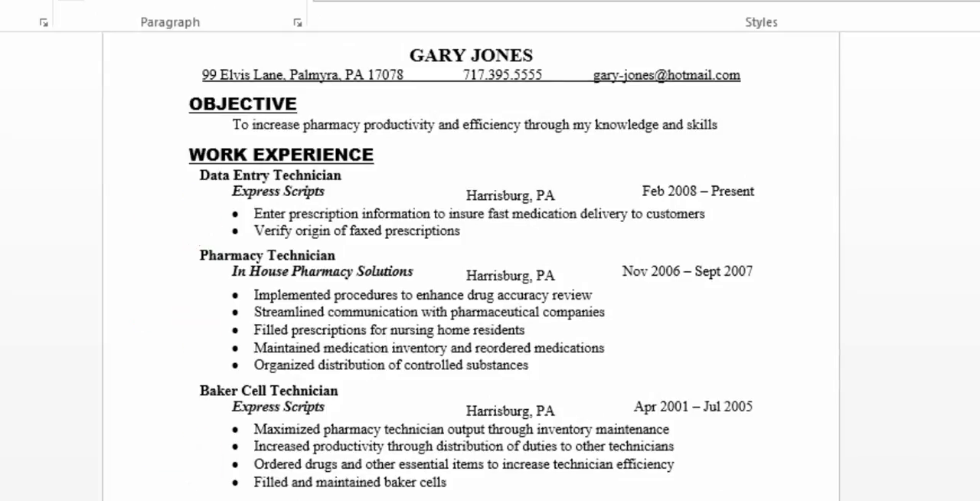
scroll("down", 3)
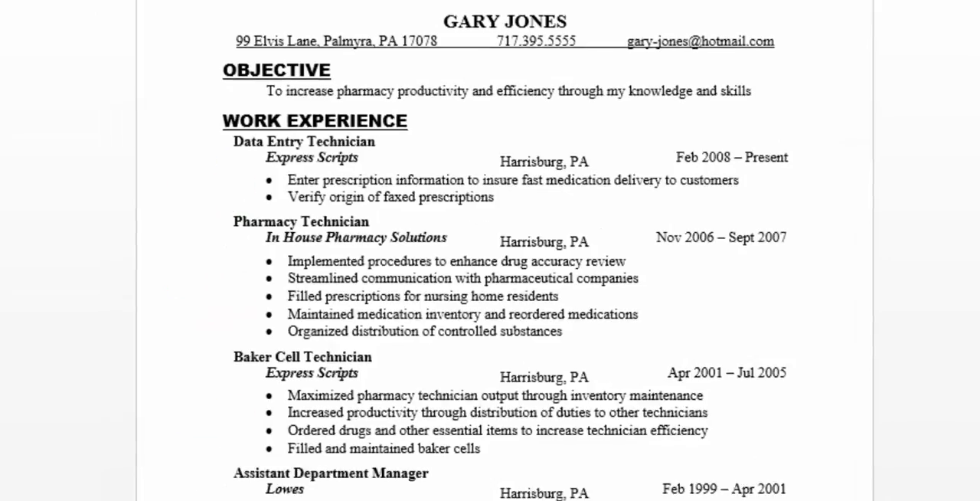